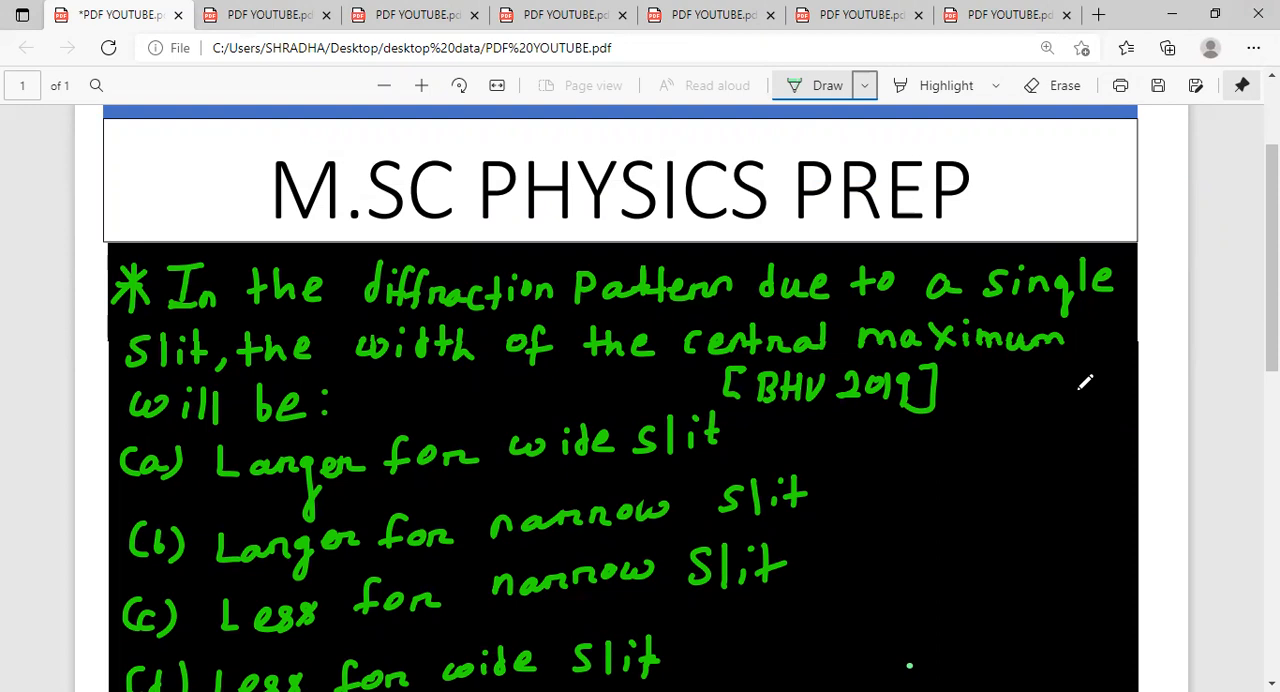
{"action": "mouse_move", "coordinate": [1190, 318]}
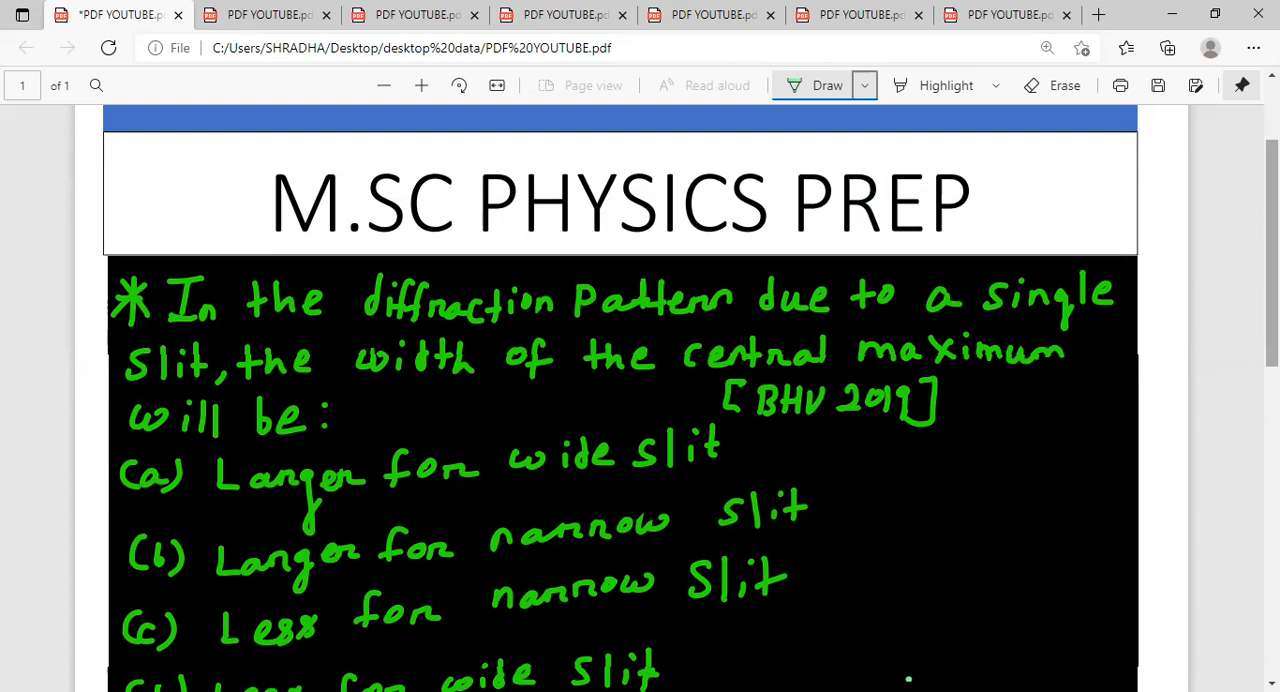
- Scroll down to bring the underlined Ans heading below the four options into view
{"action": "scroll", "scroll_direction": "down", "scroll_amount": 3}
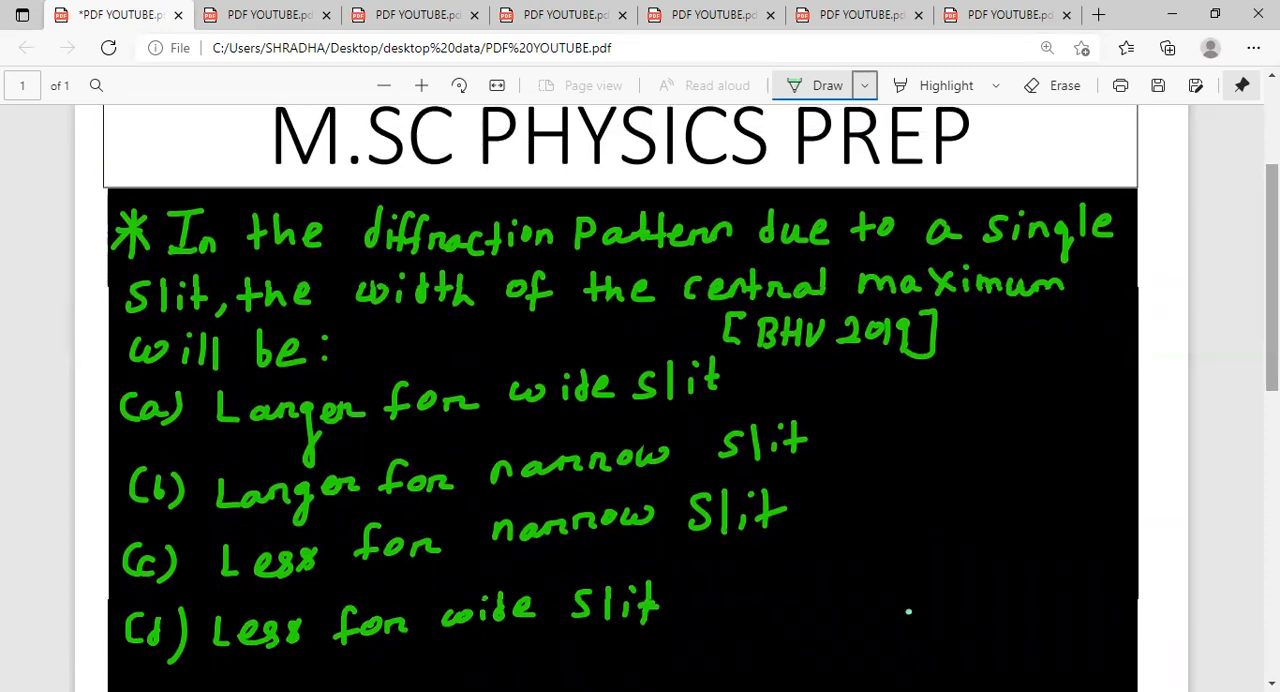
{"action": "scroll", "scroll_direction": "down", "scroll_amount": 3}
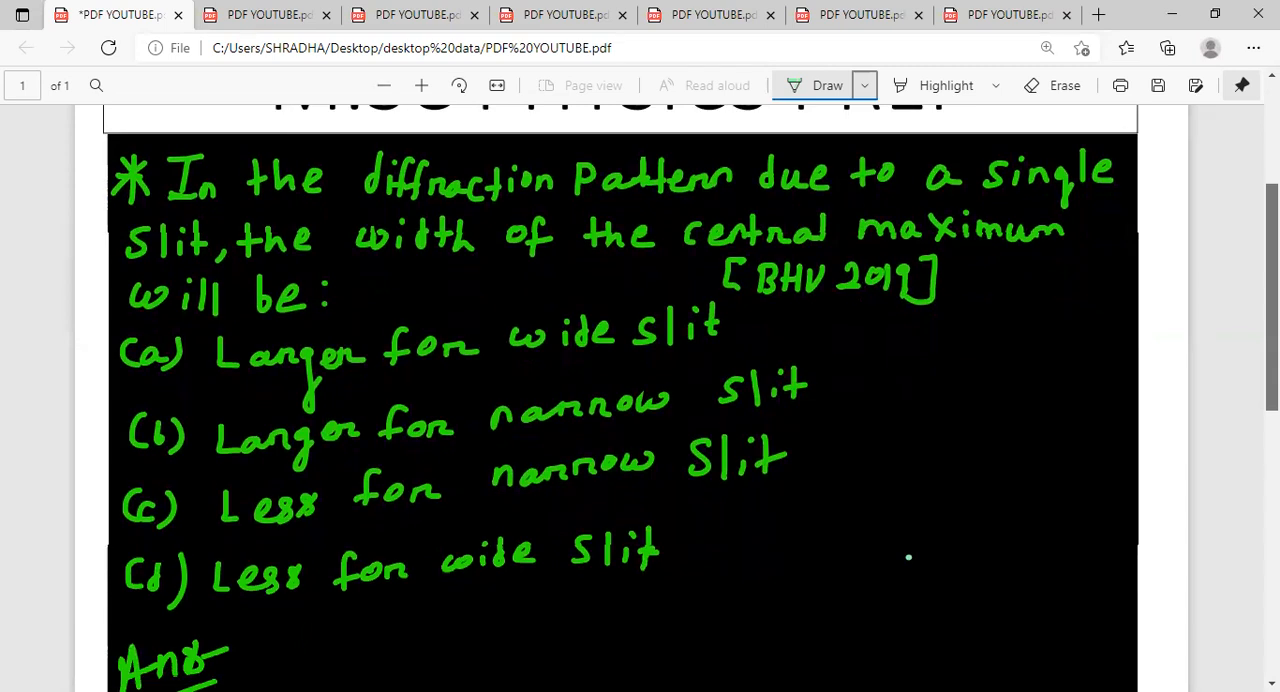
{"action": "scroll", "scroll_direction": "down", "scroll_amount": 3}
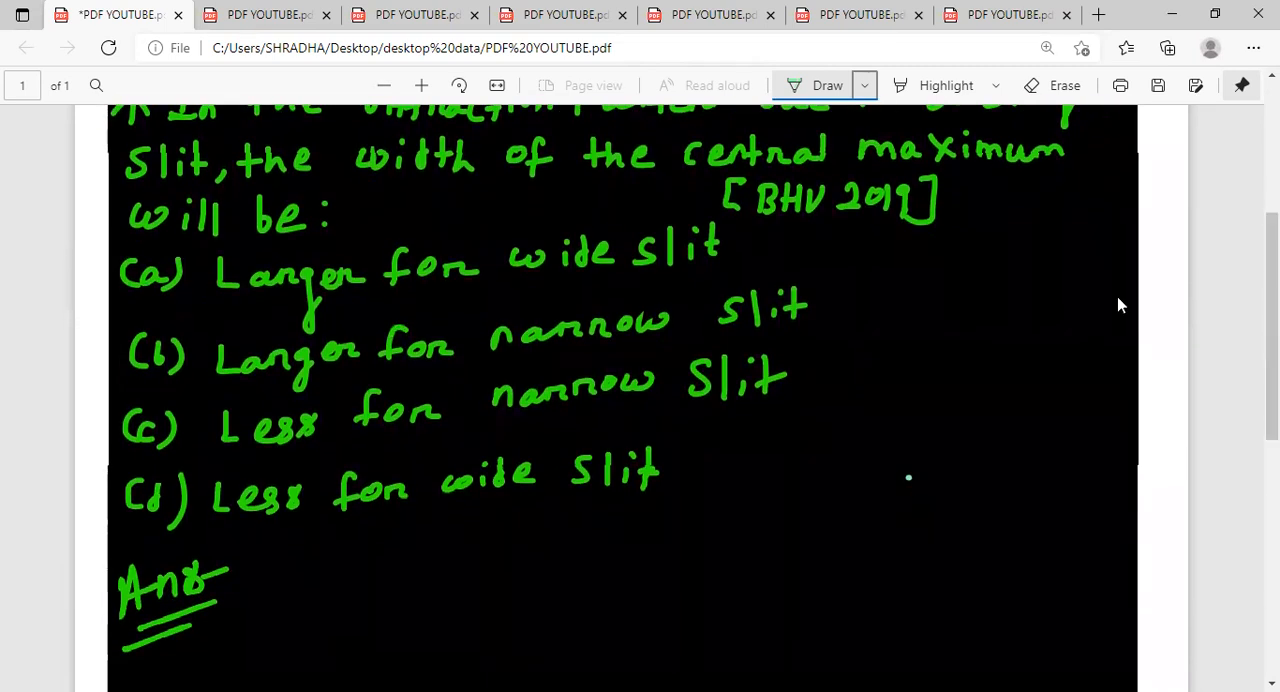
{"action": "mouse_move", "coordinate": [600, 330]}
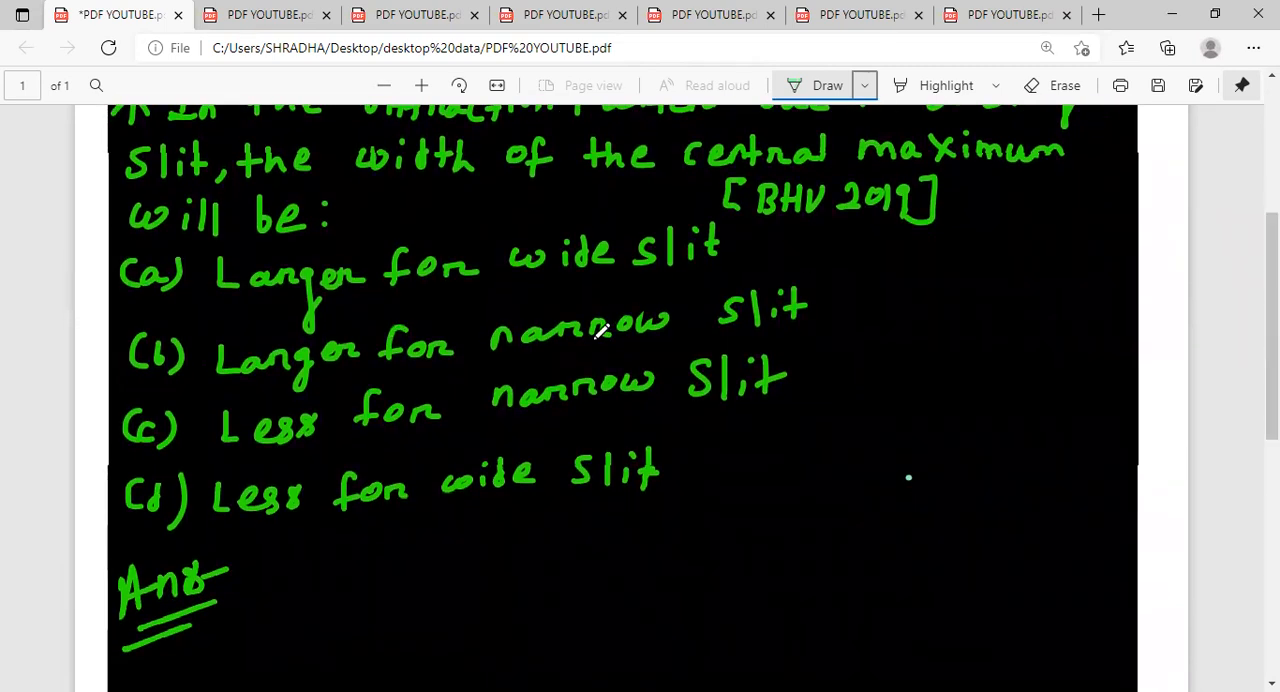
{"action": "mouse_move", "coordinate": [616, 400]}
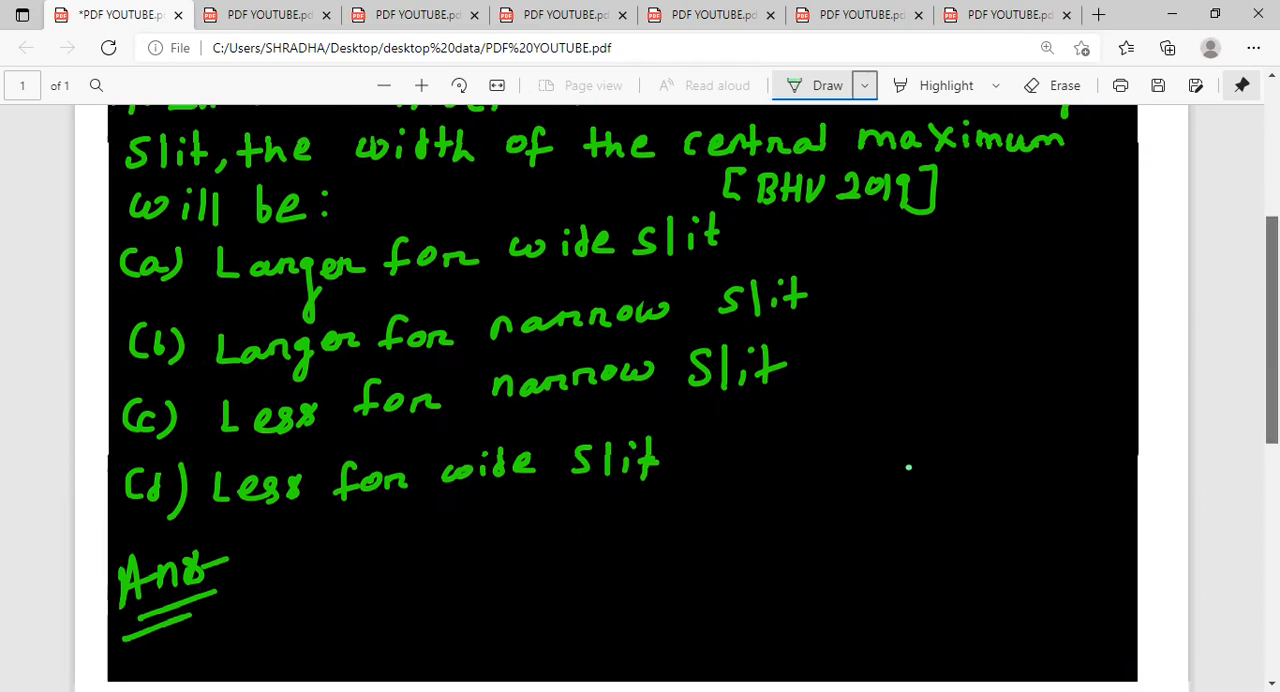
{"action": "scroll", "scroll_direction": "down", "scroll_amount": 3}
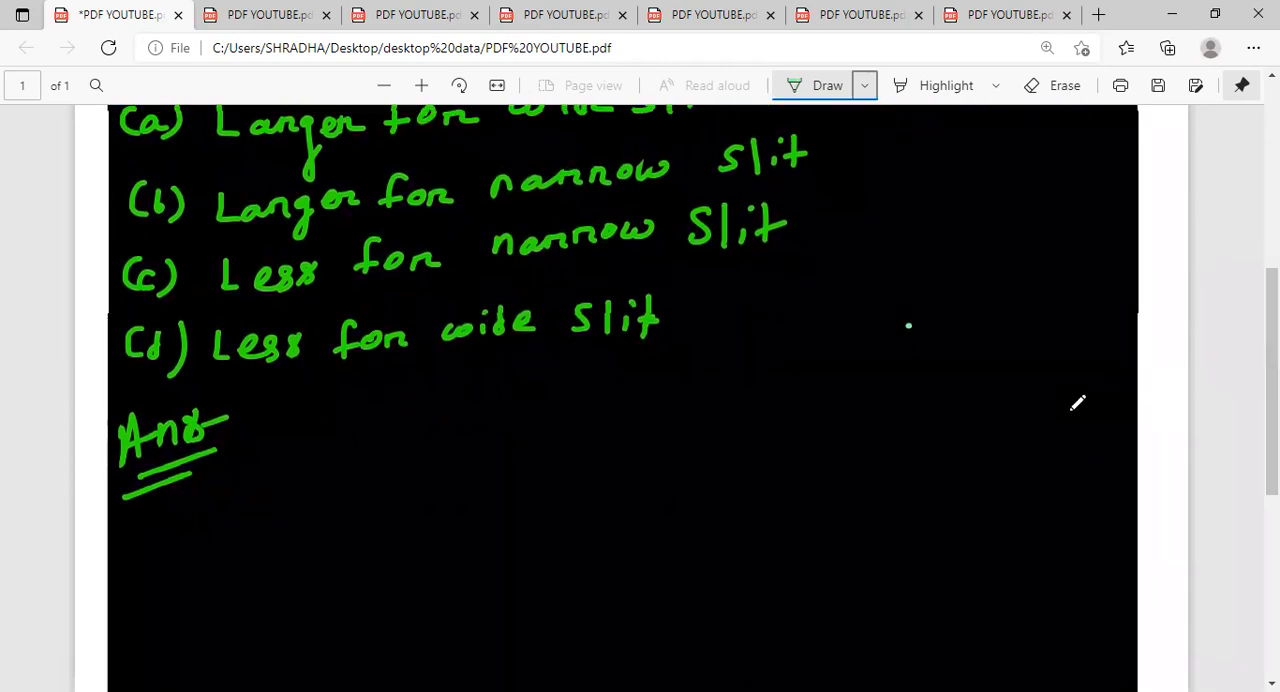
{"action": "mouse_move", "coordinate": [256, 478]}
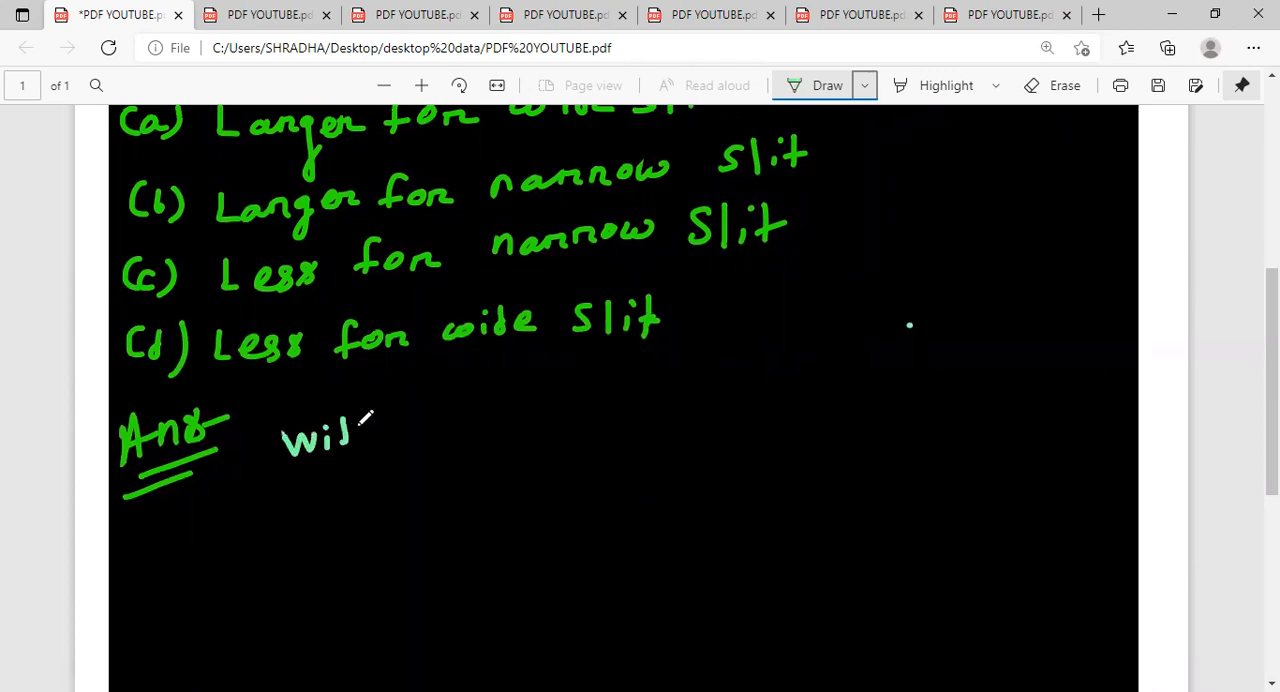
- Handwrite "width of central maximum ∝ 1" beside Ans with the Draw pen
{"action": "left_click_drag", "start_coordinate": [350, 436], "coordinate": [470, 436]}
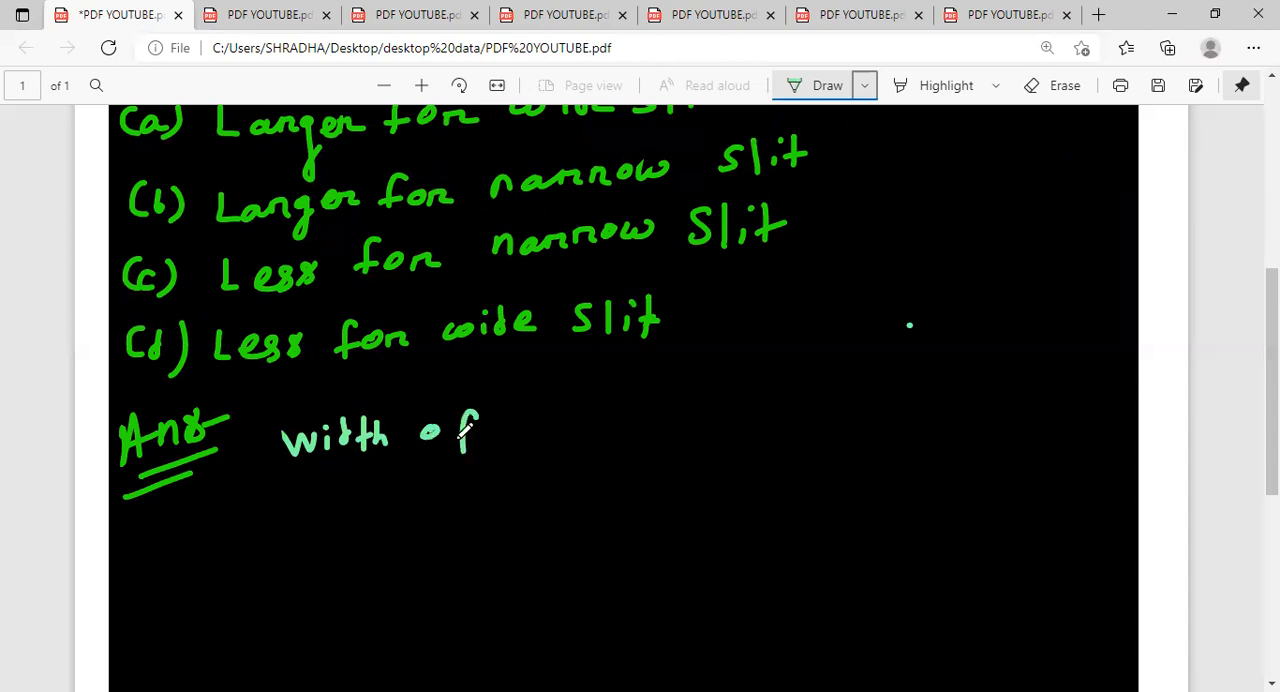
{"action": "left_click_drag", "start_coordinate": [490, 436], "coordinate": [570, 436]}
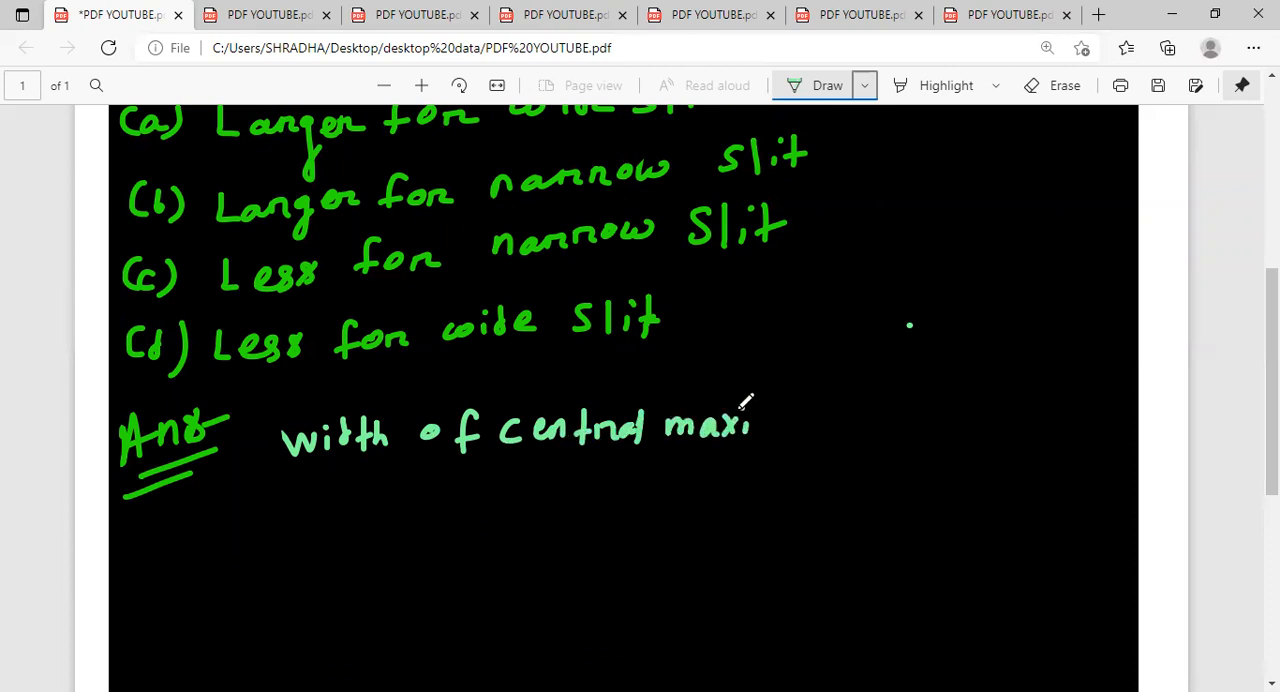
{"action": "left_click_drag", "start_coordinate": [744, 410], "coordinate": [836, 424]}
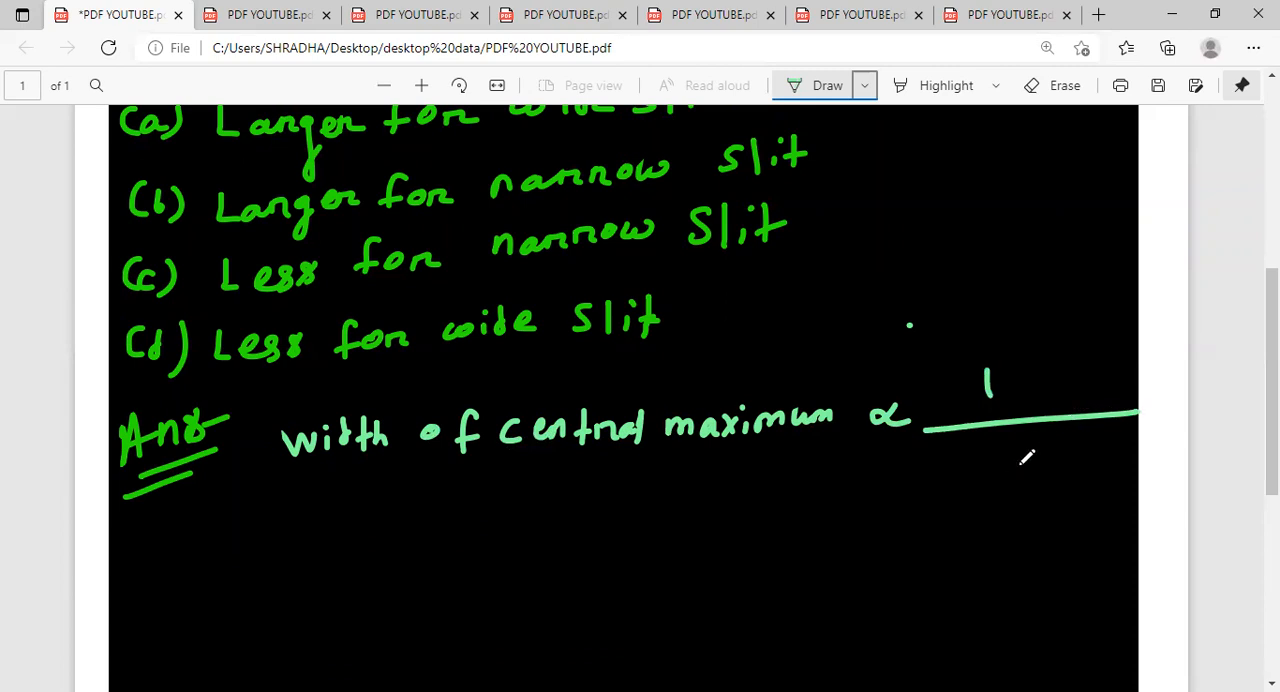
- Handwrite "width of slit" as the denominator under the fraction bar
{"action": "left_click_drag", "start_coordinate": [944, 470], "coordinate": [1010, 480]}
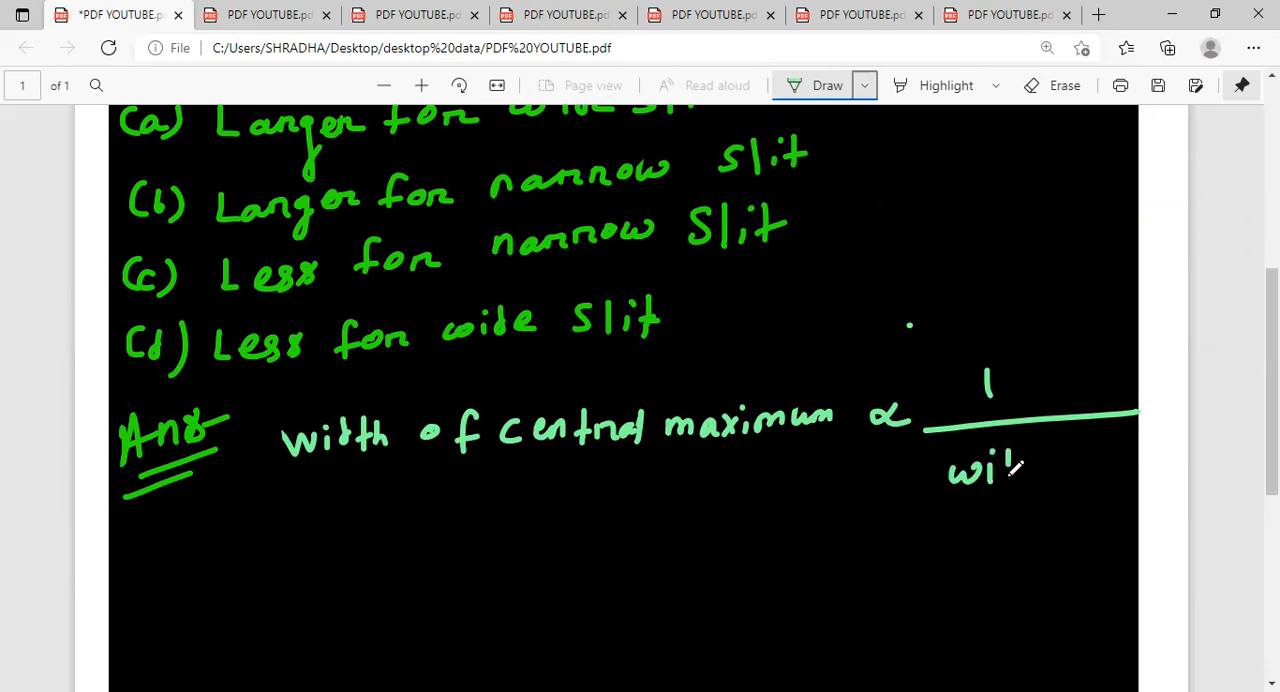
{"action": "left_click_drag", "start_coordinate": [1000, 470], "coordinate": [1100, 470]}
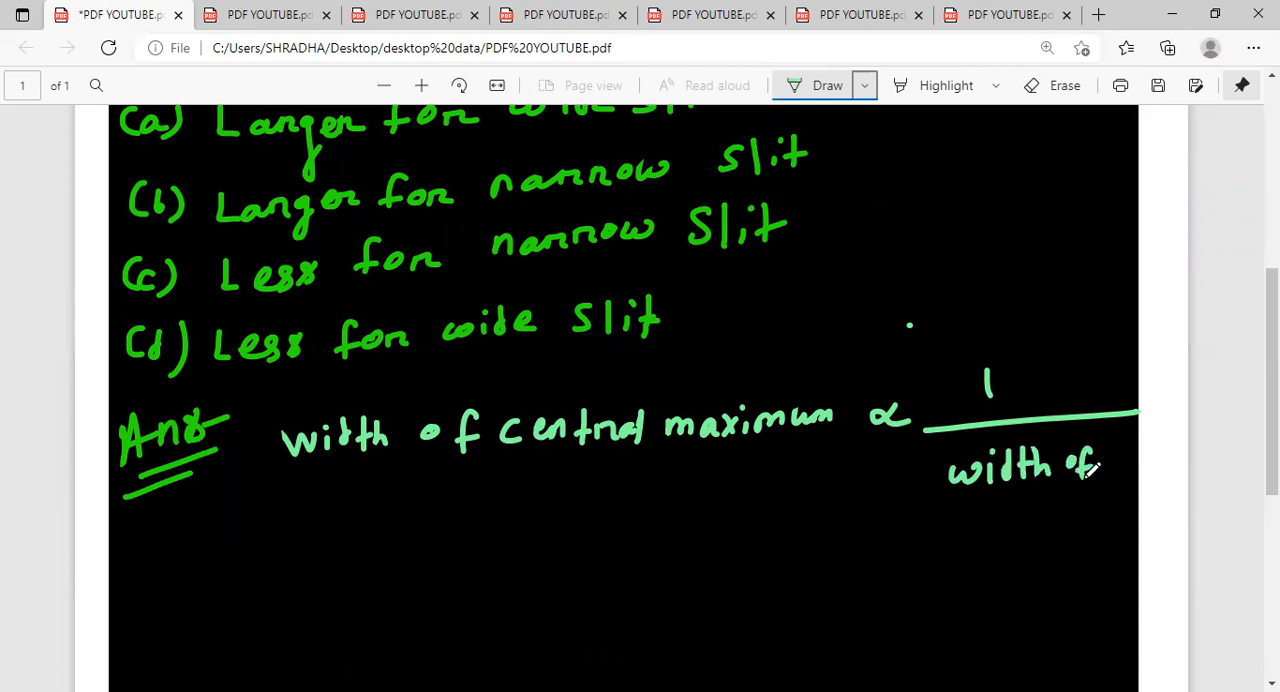
{"action": "left_click_drag", "start_coordinate": [1024, 510], "coordinate": [1090, 510]}
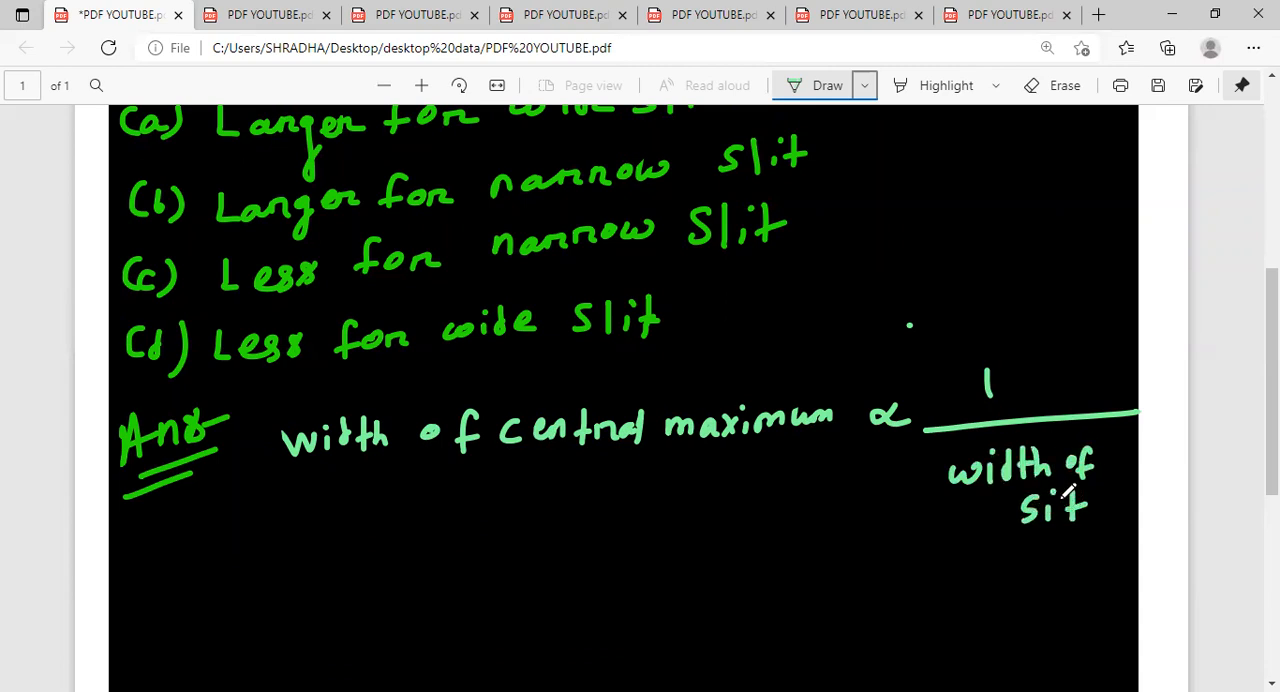
{"action": "mouse_move", "coordinate": [820, 536]}
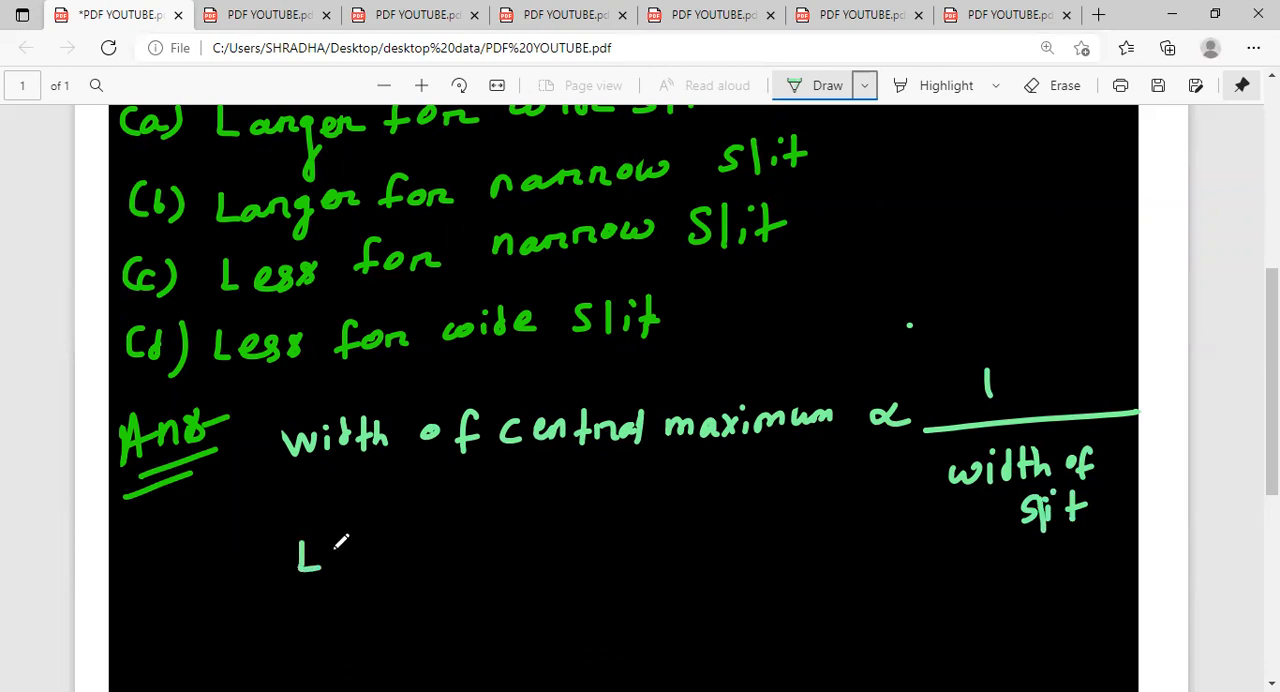
- Handwrite Large/Less under the left side and Less/large under the slit-width side
{"action": "left_click_drag", "start_coordinate": [340, 560], "coordinate": [450, 560]}
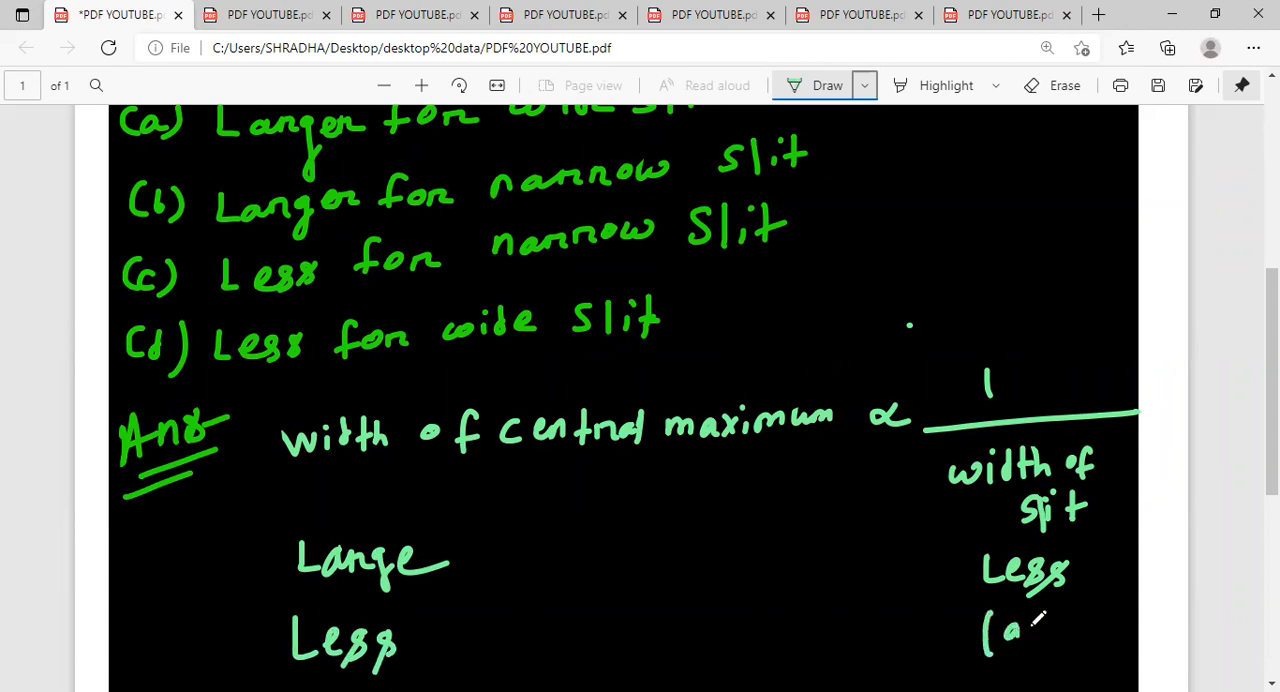
{"action": "left_click_drag", "start_coordinate": [1000, 630], "coordinate": [1100, 630]}
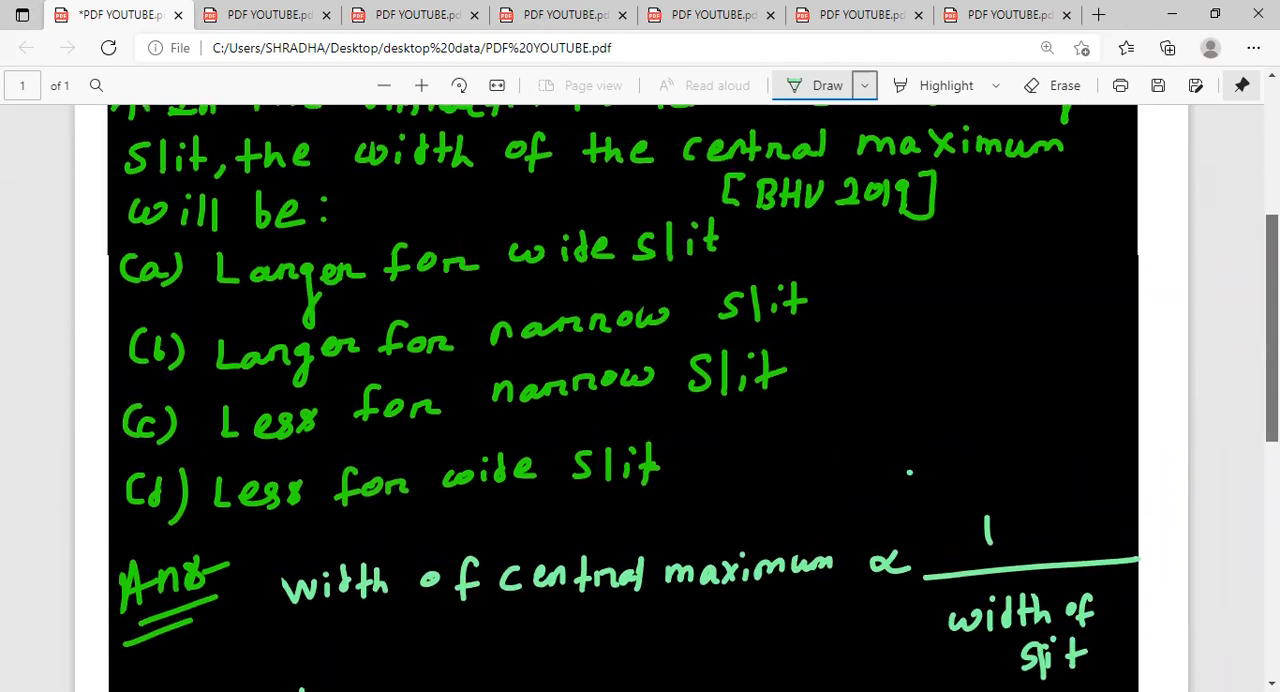
- Tick options b and d and their labels as correct, leaving a and c crossed out
{"action": "scroll", "scroll_direction": "down", "scroll_amount": 3}
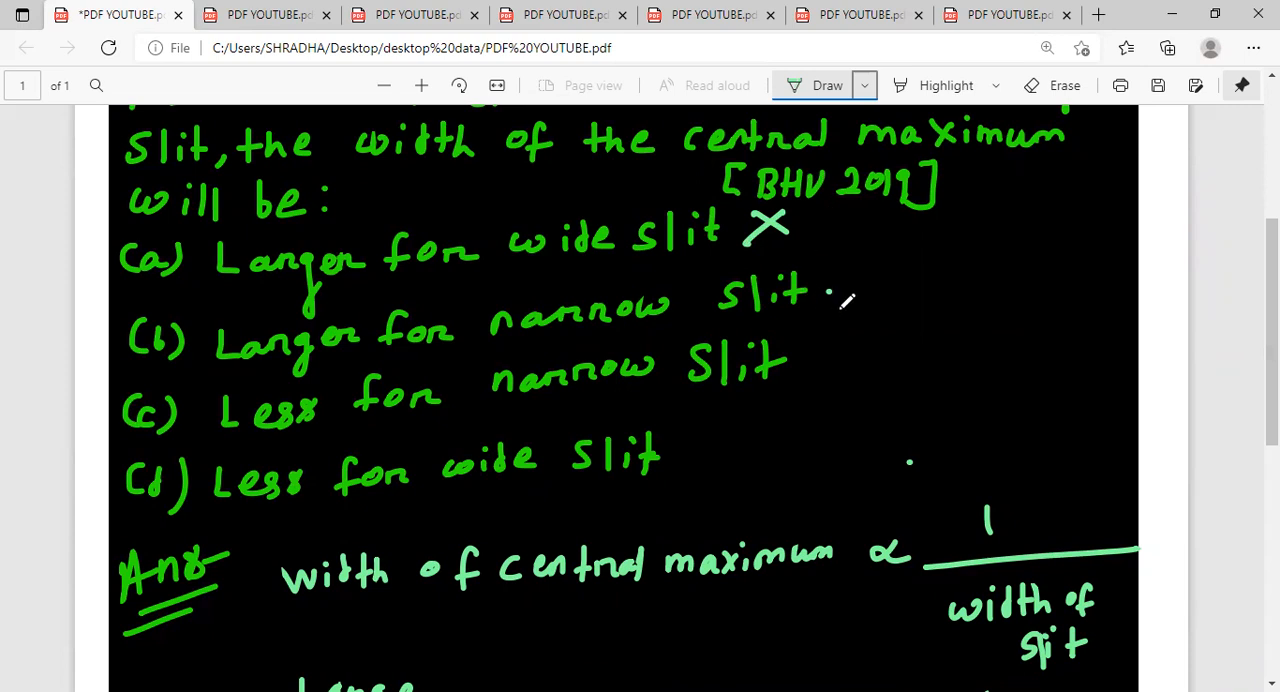
{"action": "left_click_drag", "start_coordinate": [844, 304], "coordinate": [896, 276]}
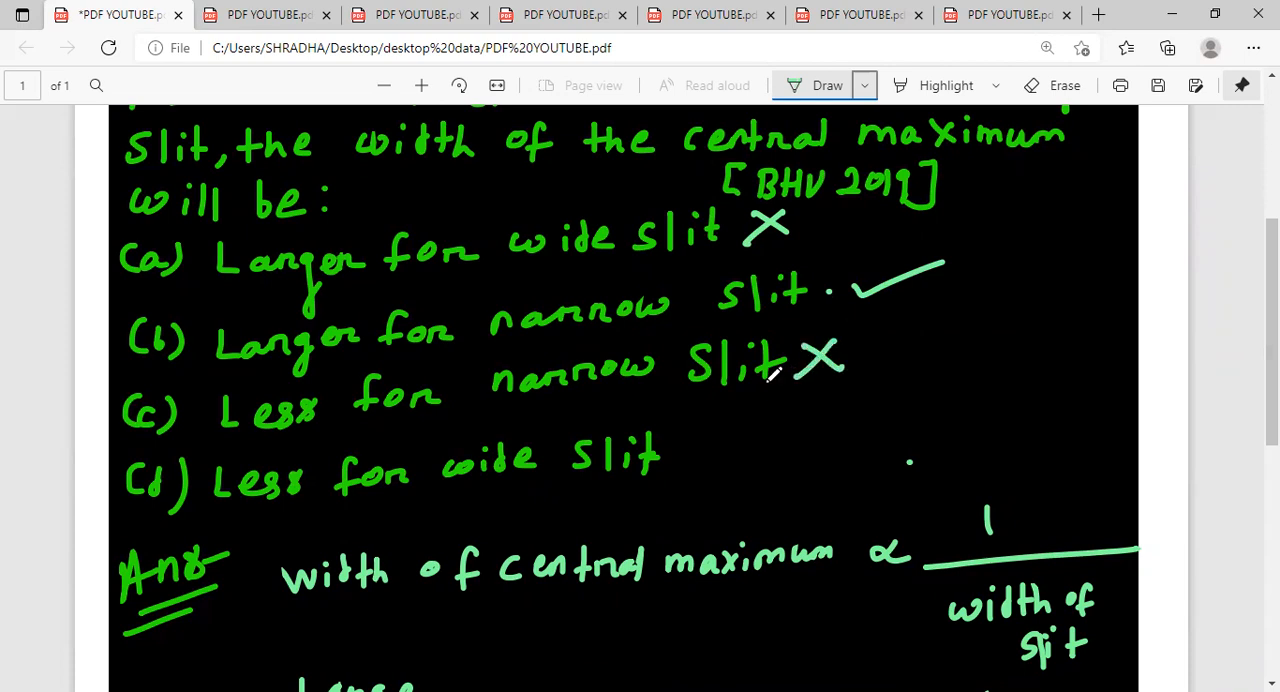
{"action": "left_click_drag", "start_coordinate": [700, 470], "coordinate": [776, 420]}
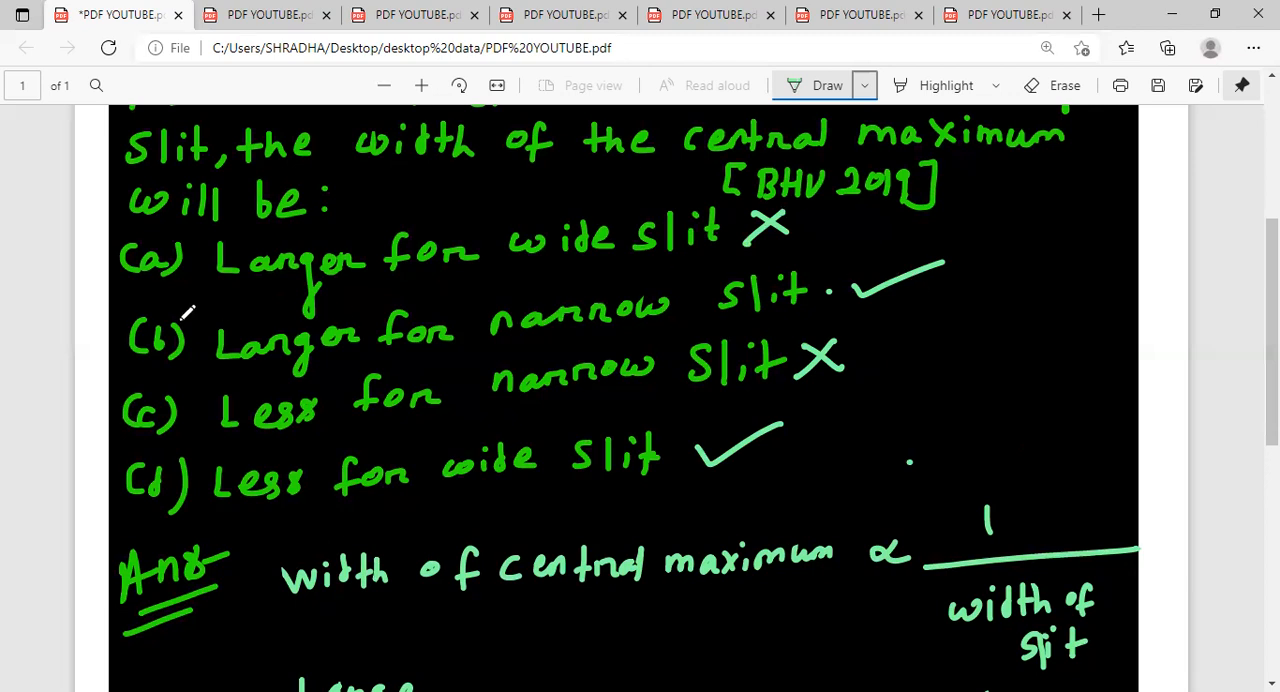
{"action": "left_click_drag", "start_coordinate": [120, 340], "coordinate": [200, 490]}
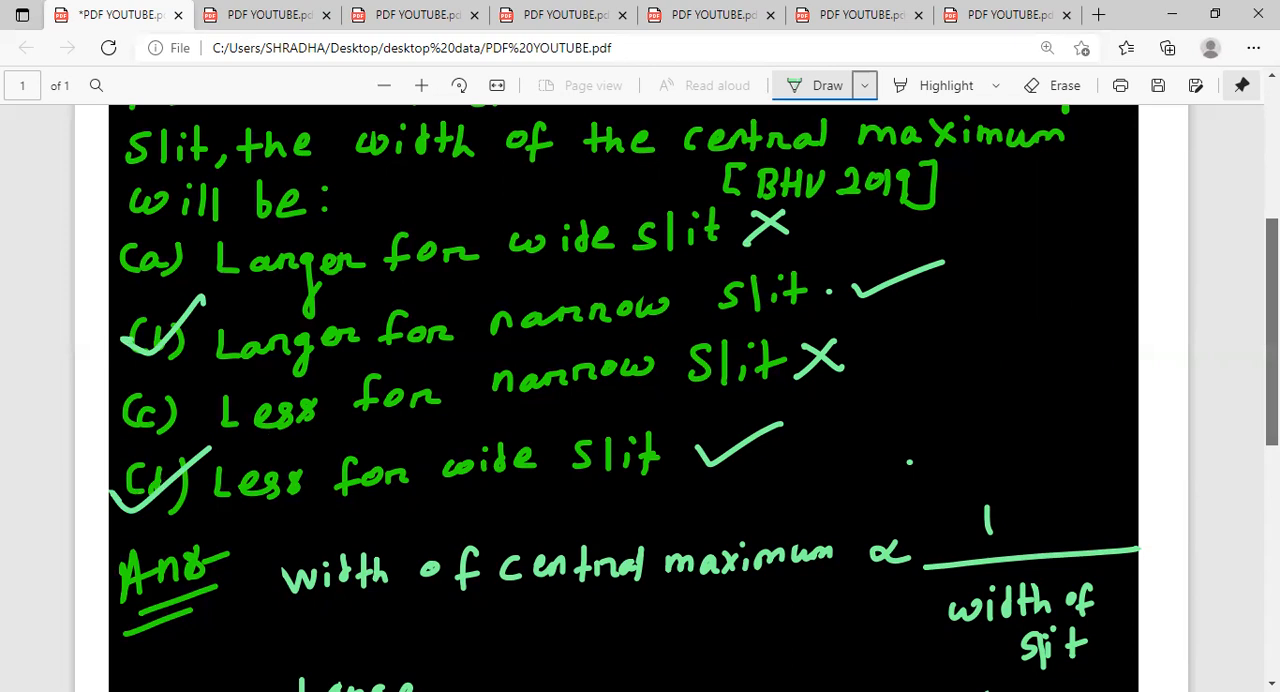
{"action": "scroll", "scroll_direction": "down", "scroll_amount": 3}
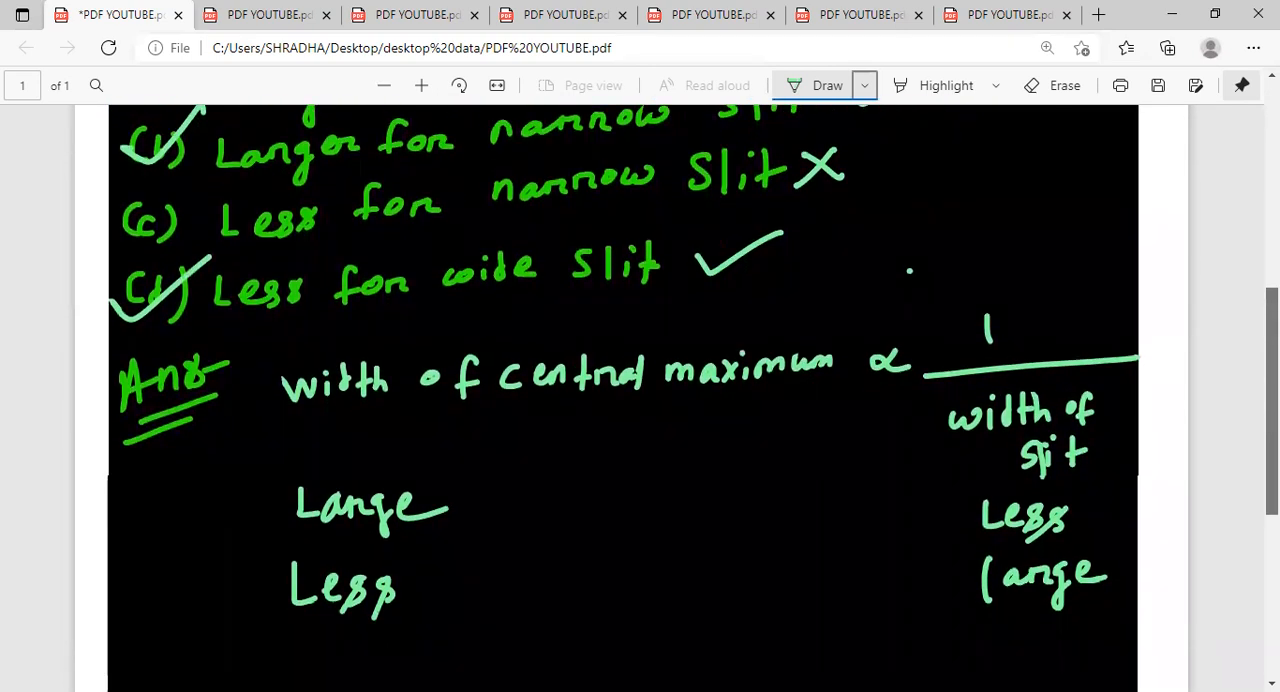
{"action": "scroll", "scroll_direction": "down", "scroll_amount": 3}
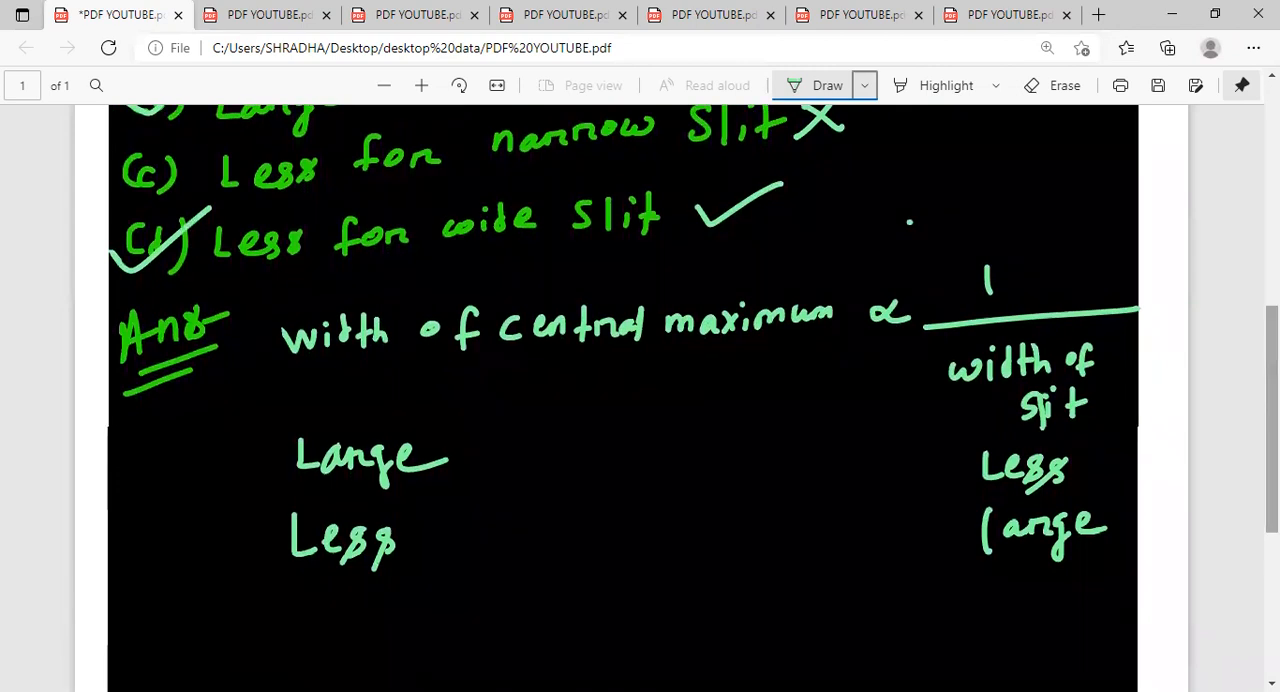